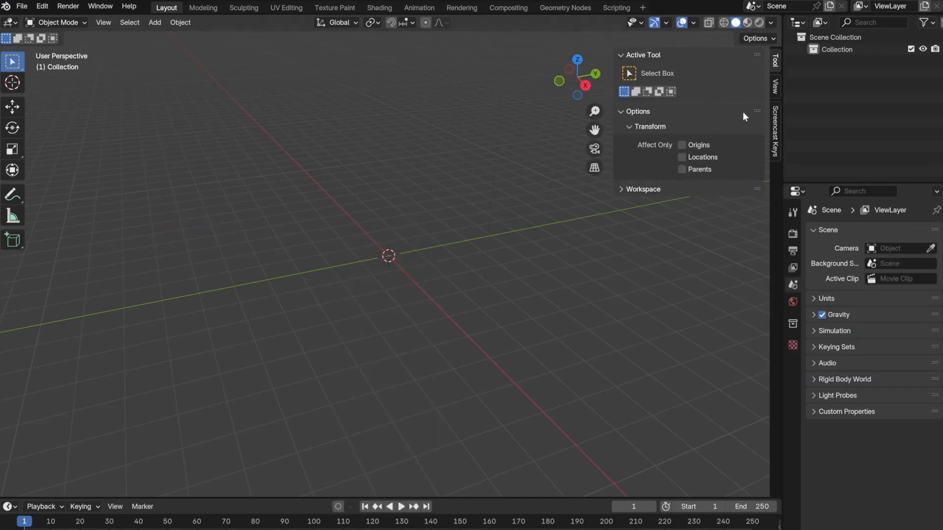
Build the ground from flat cube slabs stacked slightly offset, with floor and wall planes.
{"action": "left_click", "coordinate": [154, 23]}
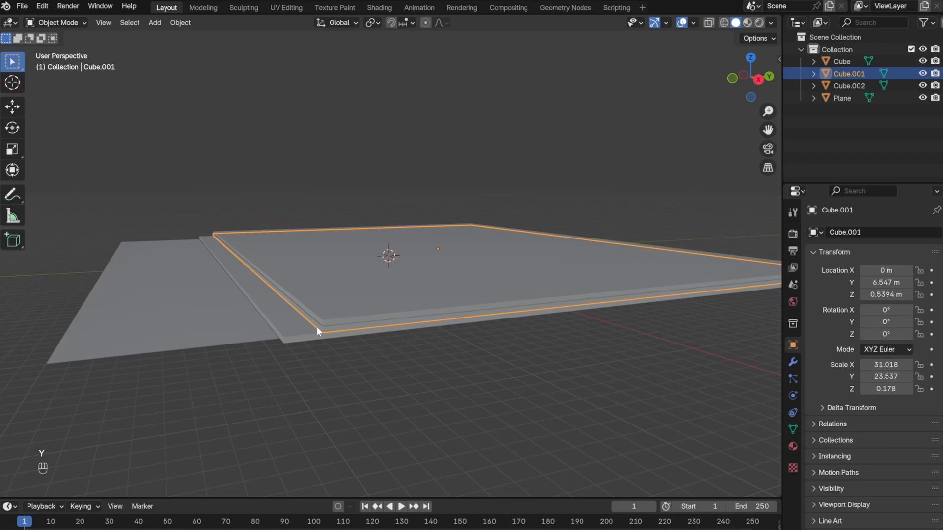
{"action": "key", "text": "Shift+A"}
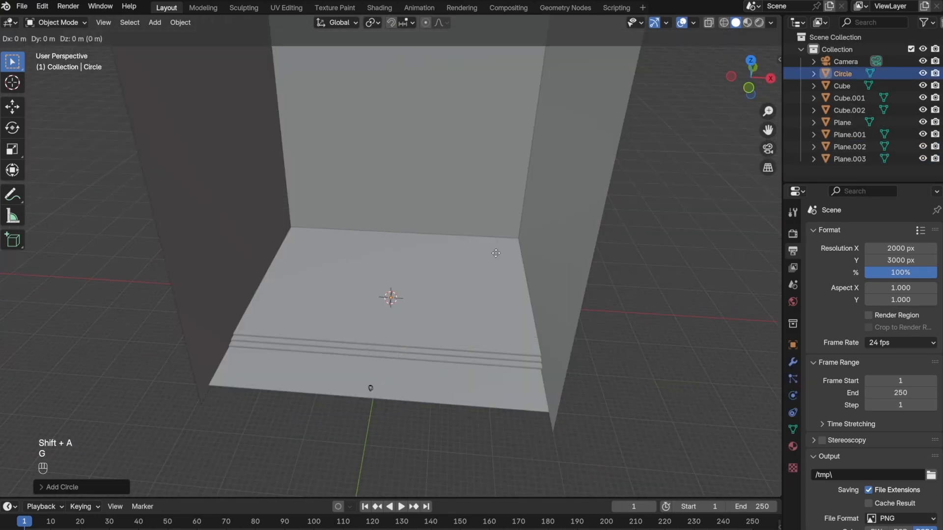
Stand the circle upright with R X 90 and make it a flat ring, then duplicate it.
{"action": "key", "text": "r"}
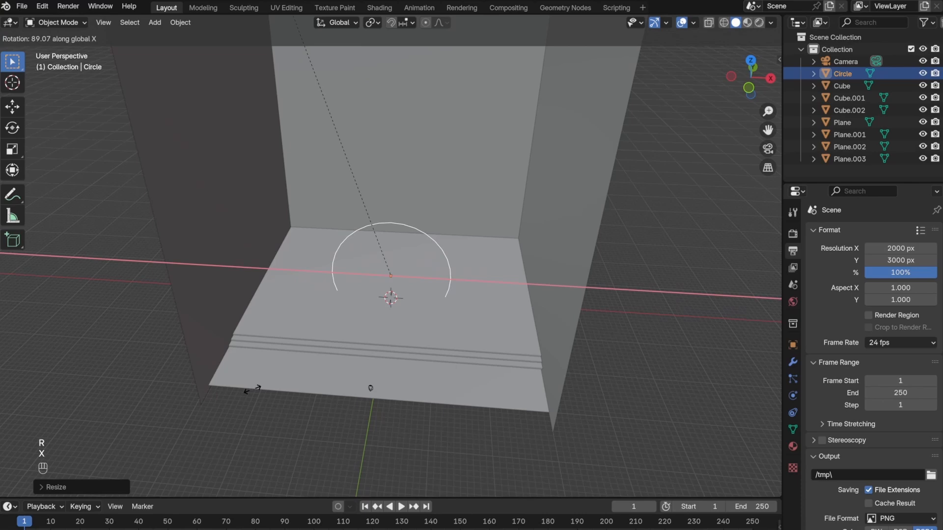
{"action": "key", "text": "Tab"}
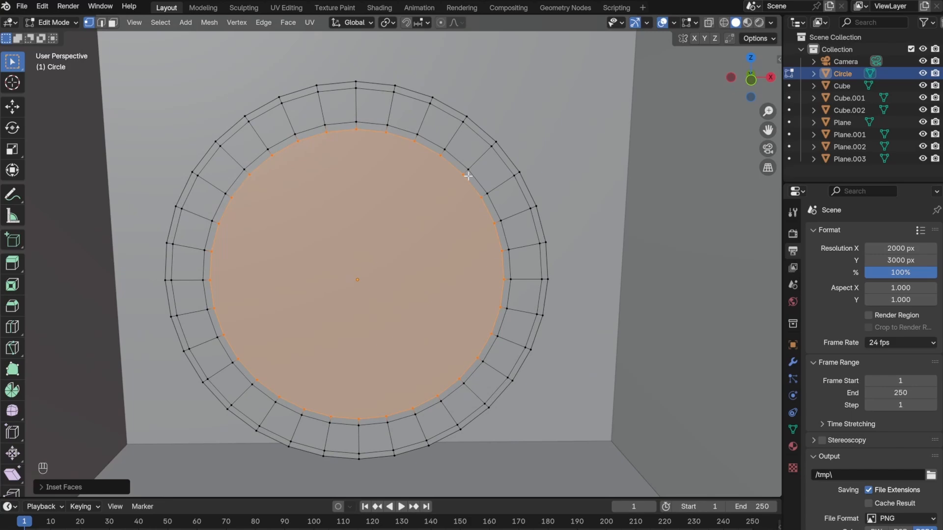
{"action": "right_click", "coordinate": [468, 176]}
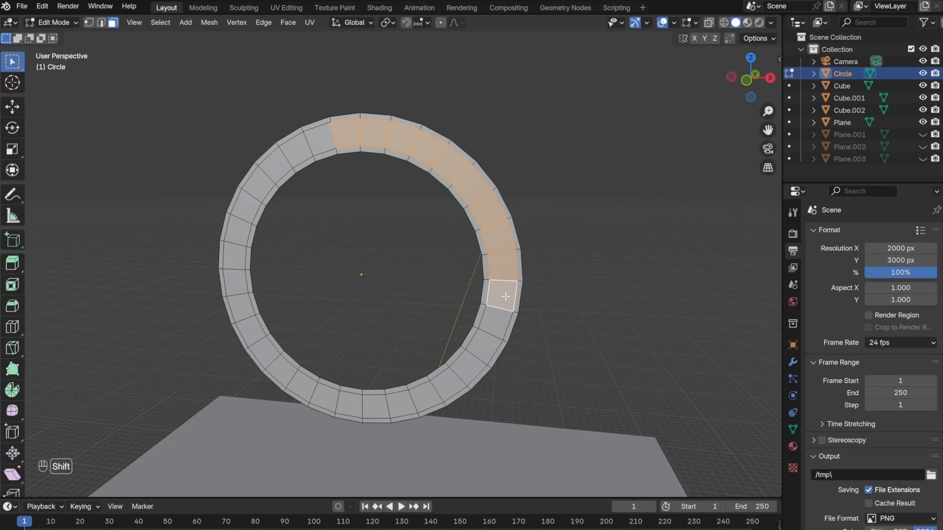
{"action": "key", "text": "a"}
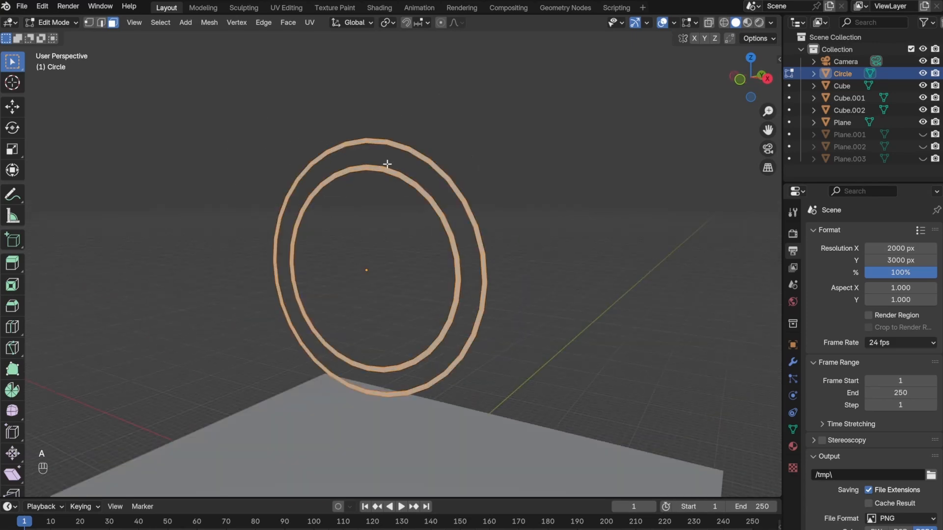
{"action": "key", "text": "shift+d"}
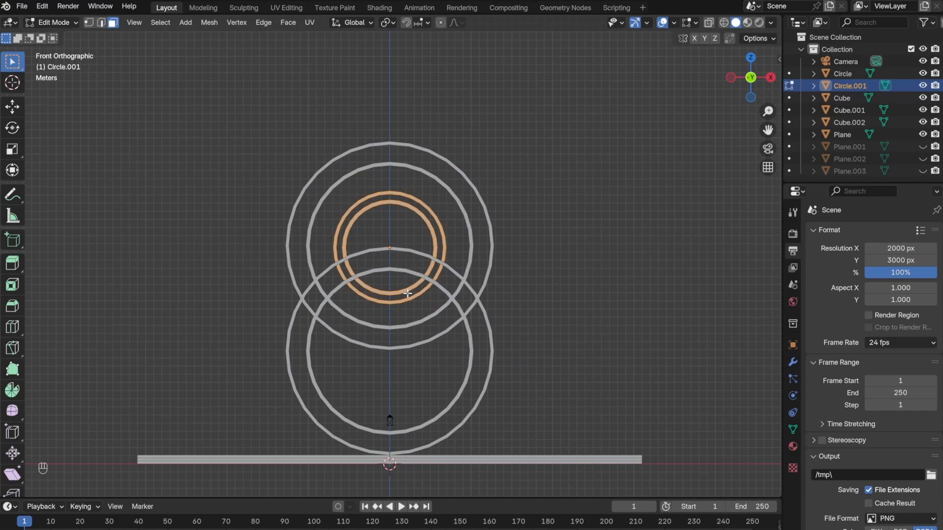
Place a small ring in the upper loop and resize and raise a larger ring.
{"action": "left_click_drag", "start_coordinate": [391, 241], "coordinate": [524, 264]}
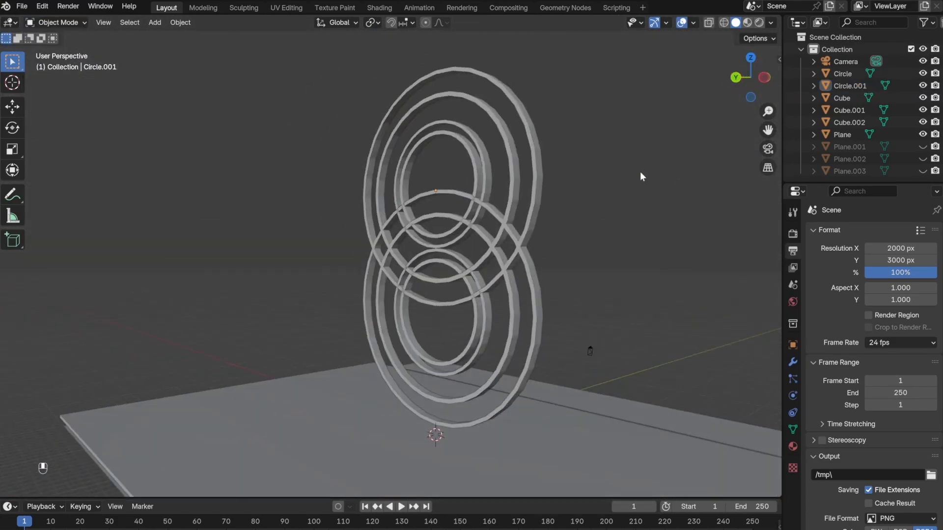
{"action": "key", "text": "Tab"}
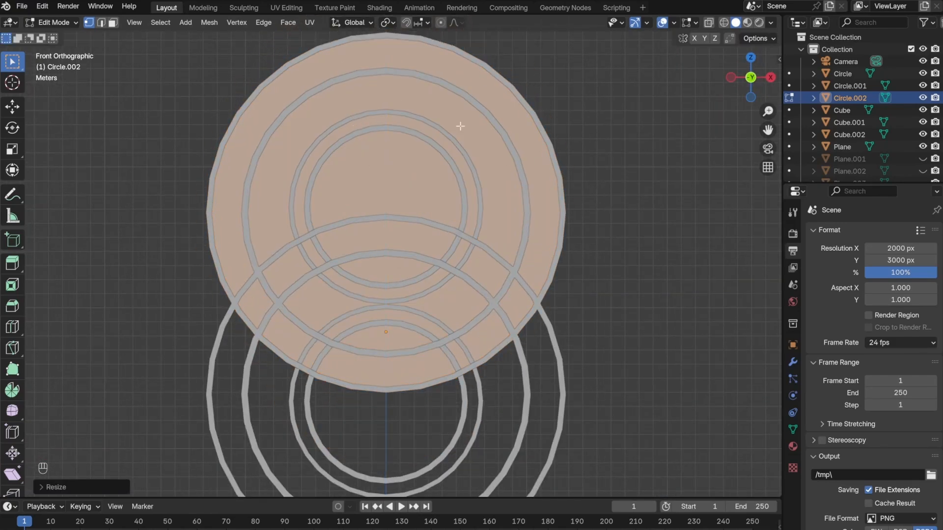
{"action": "key", "text": "Tab"}
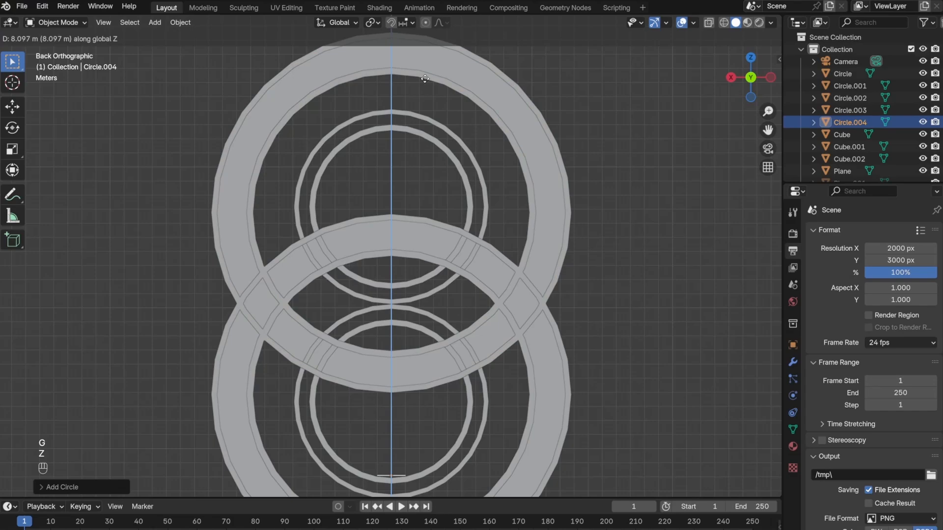
{"action": "key", "text": "Tab"}
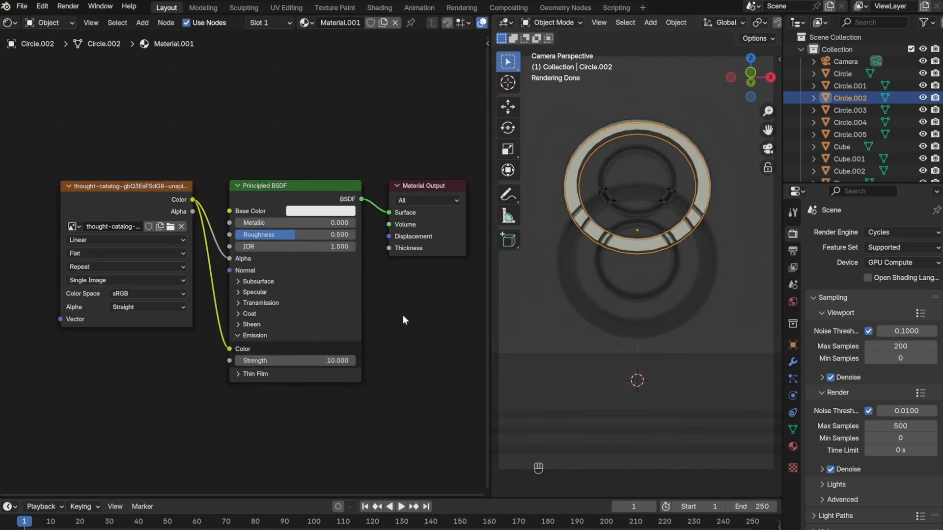
Wire the banknote Image Texture to Base Color and Emission Color with Strength 10.
{"action": "left_click", "coordinate": [286, 7]}
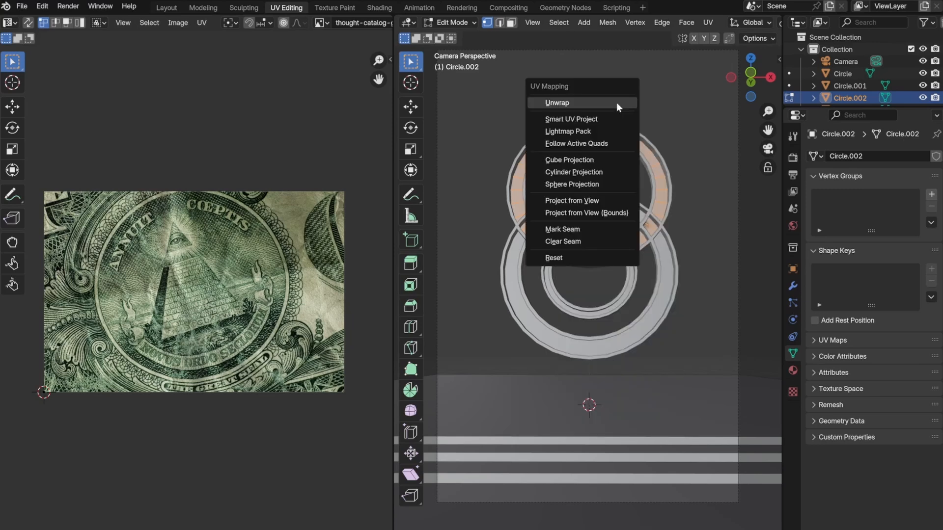
{"action": "mouse_move", "coordinate": [592, 164]}
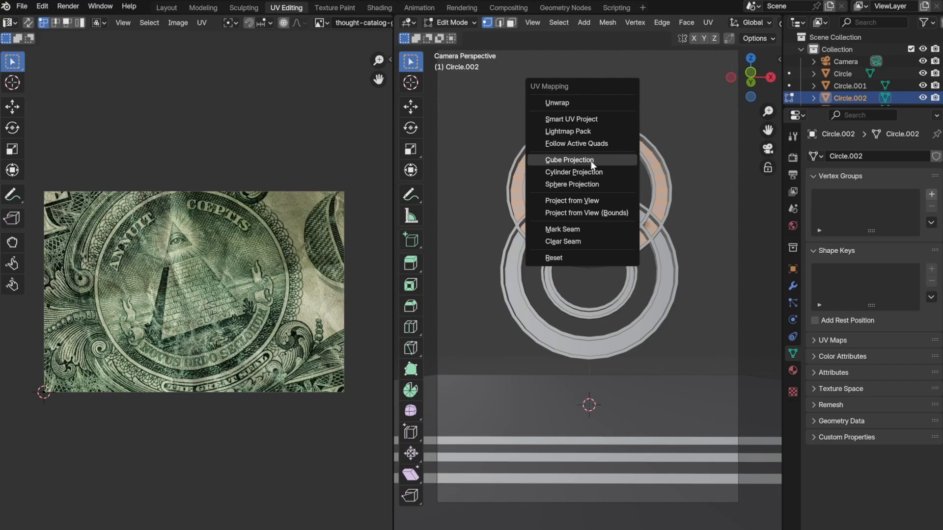
Unwrap all ring faces with Cube Projection so the banknote wraps properly.
{"action": "left_click", "coordinate": [569, 160]}
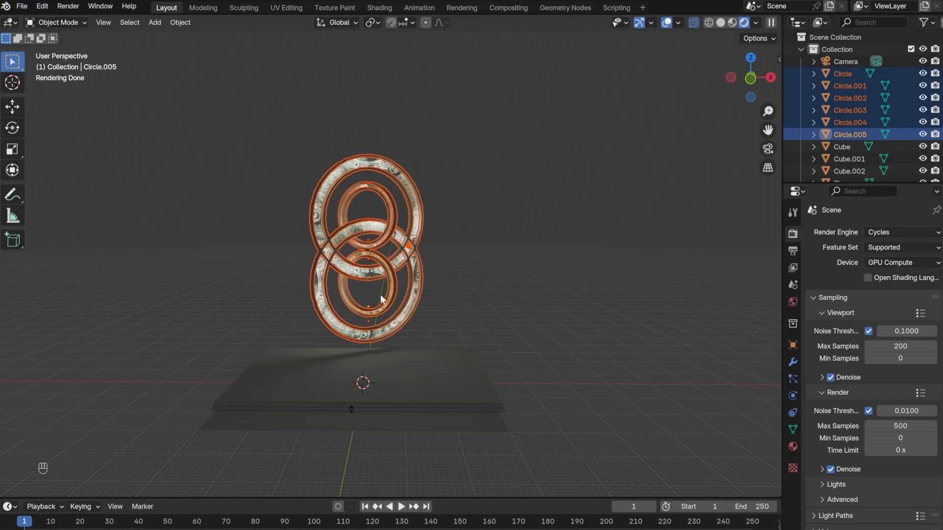
Link the glowing banknote material to all rings with Ctrl+L Link Materials.
{"action": "left_click", "coordinate": [841, 74]}
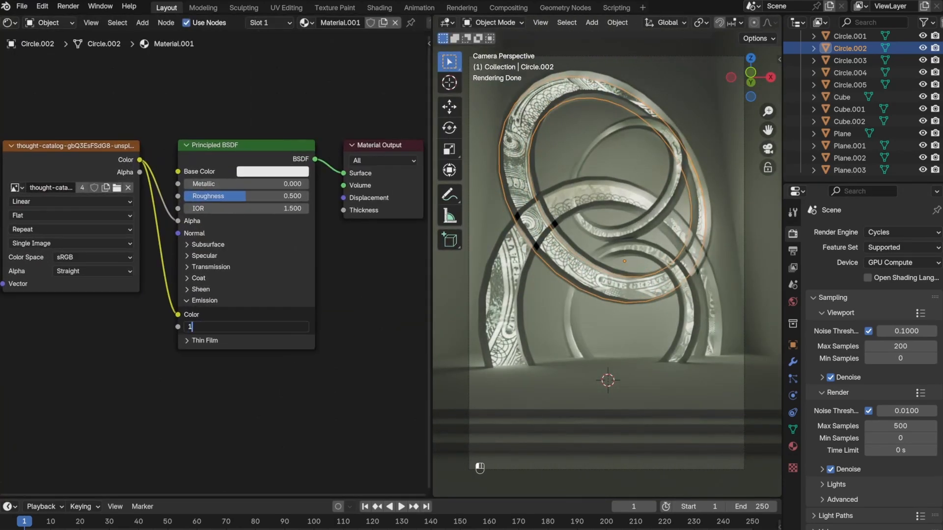
Set Emission Strength to 15 and insert a Color Ramp before the Emission Color.
{"action": "type", "text": "15"}
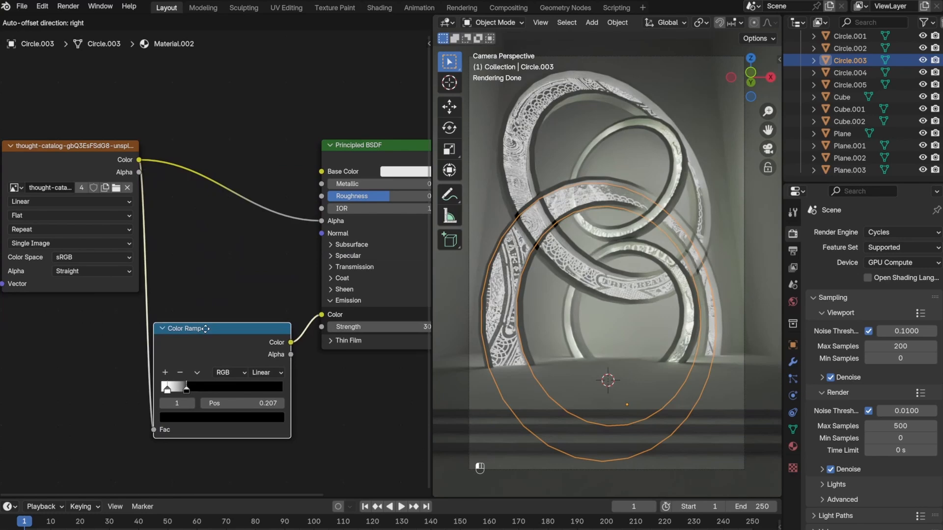
{"action": "key", "text": "ctrl+v"}
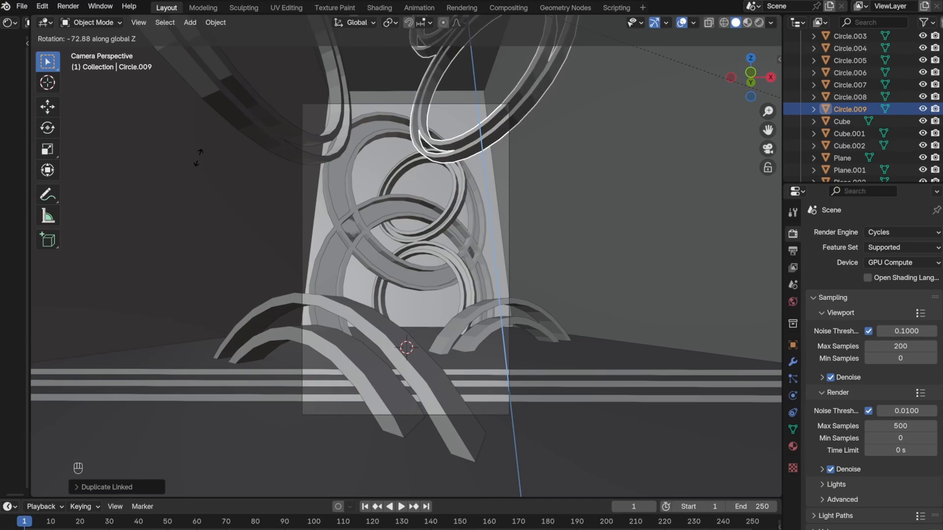
Rotate arching ring copies into the floor and copy a render-level-2 Subdivision modifier to all rings.
{"action": "key", "text": "F12"}
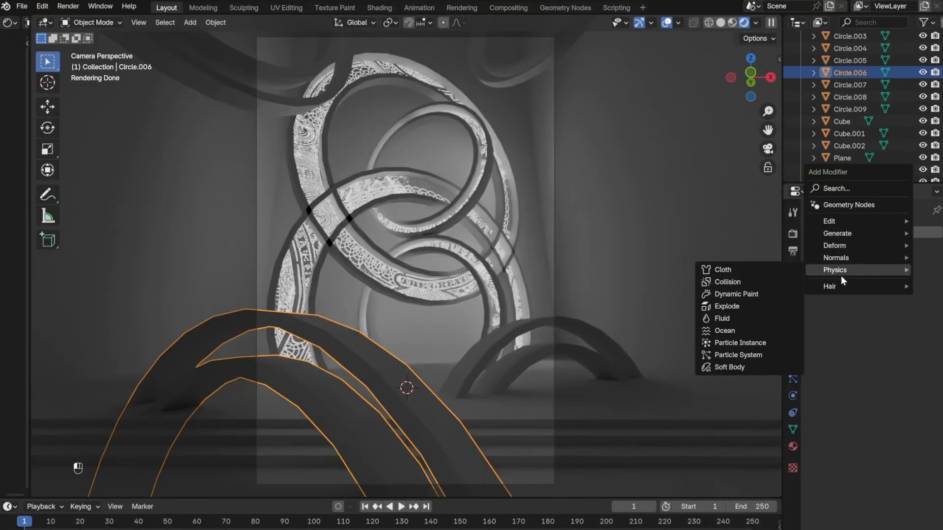
{"action": "mouse_move", "coordinate": [837, 233]}
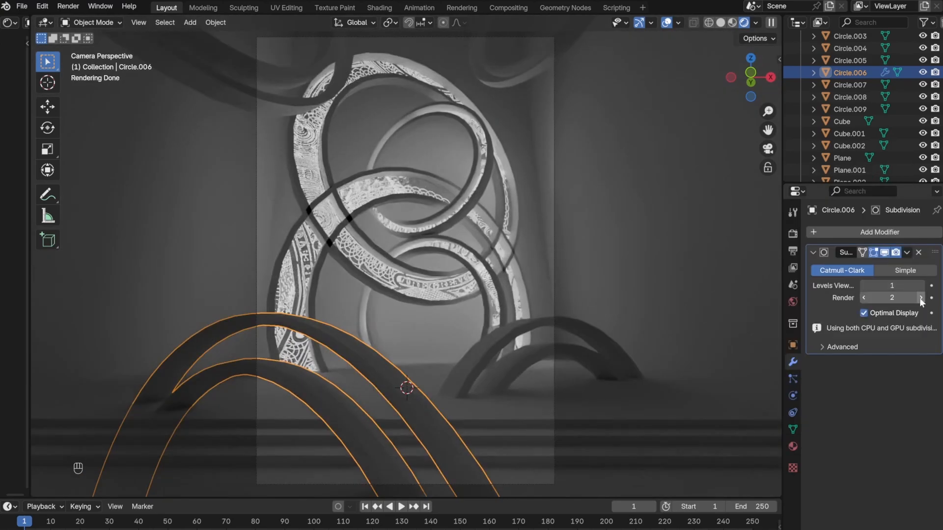
{"action": "left_click", "coordinate": [849, 85]}
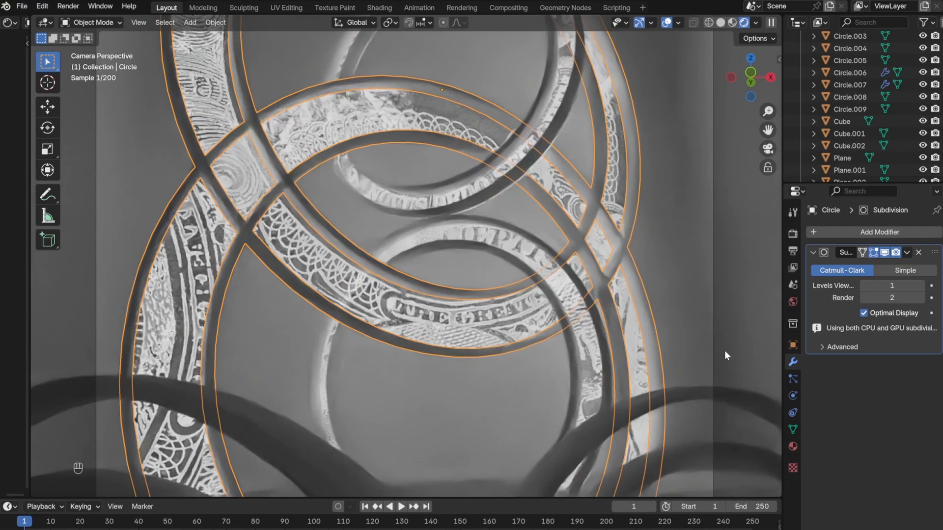
{"action": "right_click", "coordinate": [406, 385]}
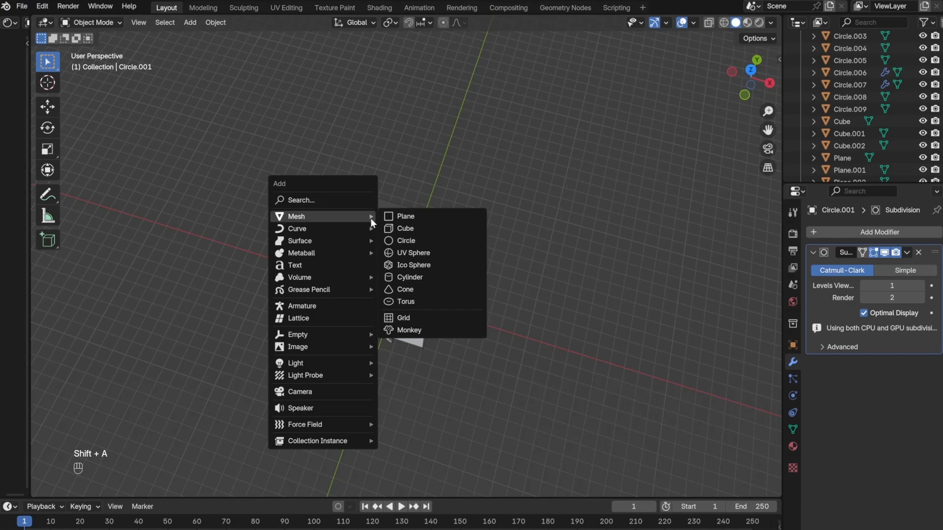
Enclose the scene in a large cube with Volume Scatter, density 0.02 and anisotropy 0.844.
{"action": "left_click", "coordinate": [405, 228]}
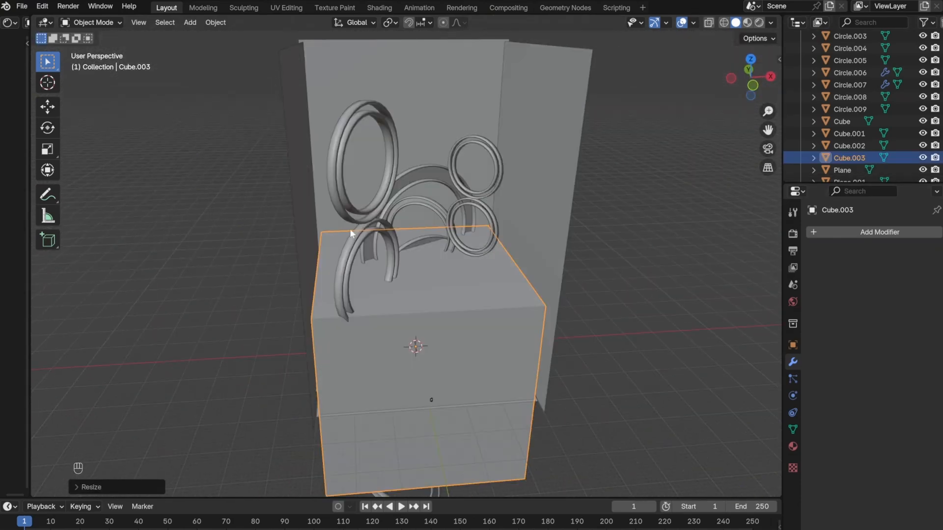
{"action": "key", "text": "g"}
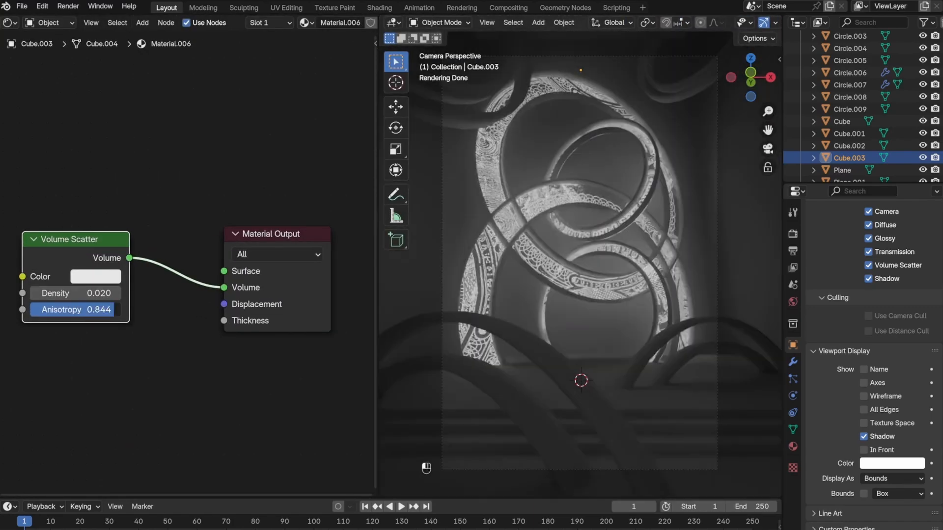
{"action": "left_click_drag", "start_coordinate": [97, 310], "coordinate": [73, 310]}
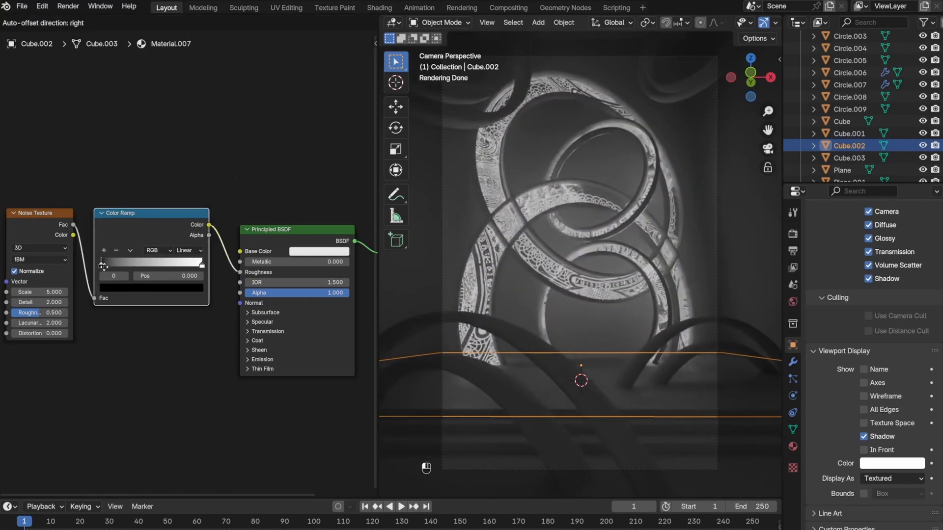
Tighten the ground colour ramp and refine the noise to Scale 33.6, Detail 11.3.
{"action": "left_click_drag", "start_coordinate": [101, 262], "coordinate": [125, 261]}
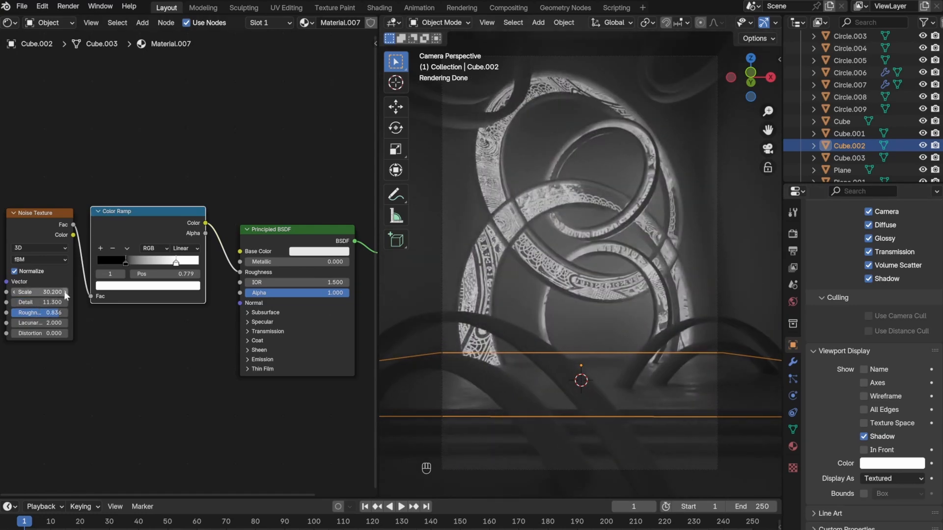
{"action": "left_click_drag", "start_coordinate": [40, 292], "coordinate": [51, 291]}
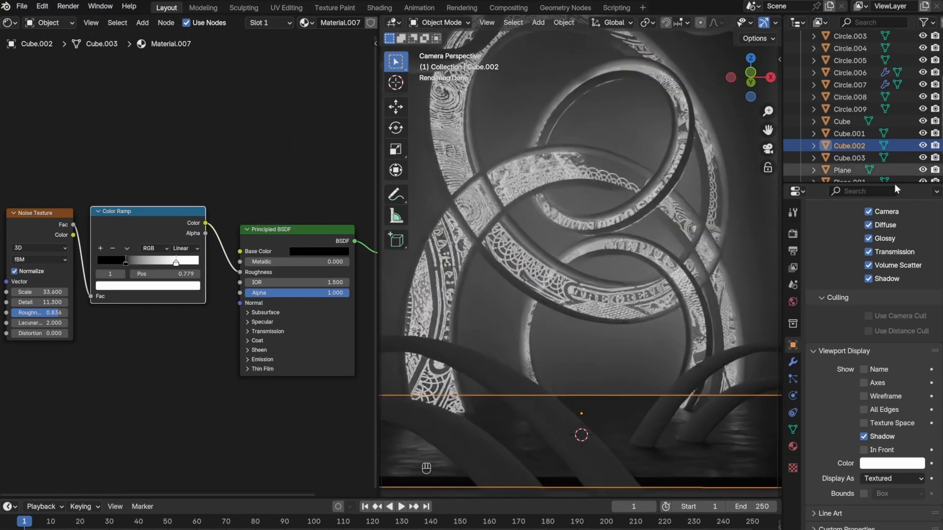
{"action": "left_click", "coordinate": [842, 121]}
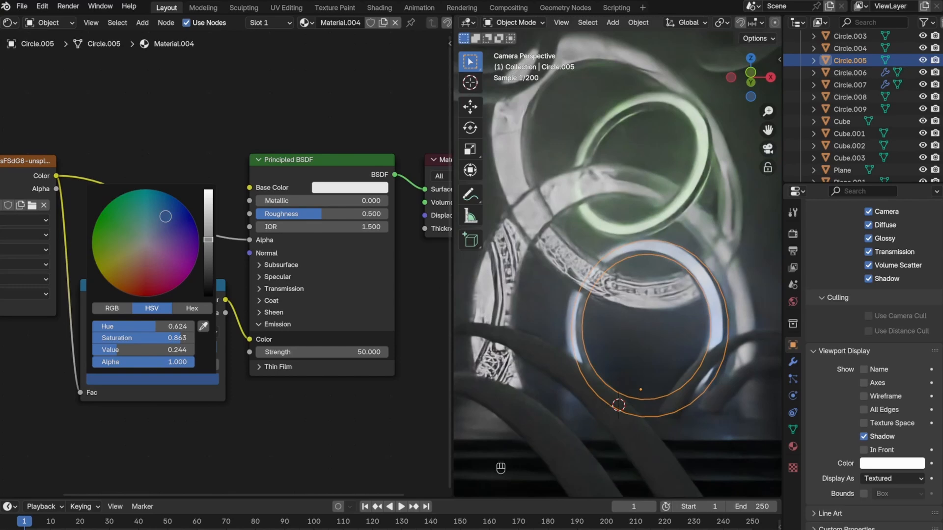
Tint one ring's Color Ramp glow blue and select the lower ring to tint it orange.
{"action": "left_click_drag", "start_coordinate": [166, 216], "coordinate": [163, 274]}
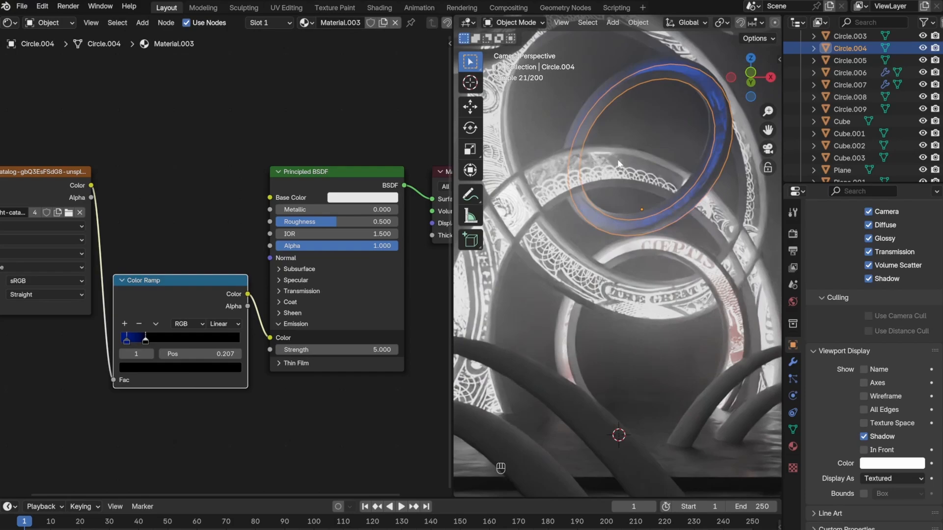
{"action": "left_click", "coordinate": [850, 60]}
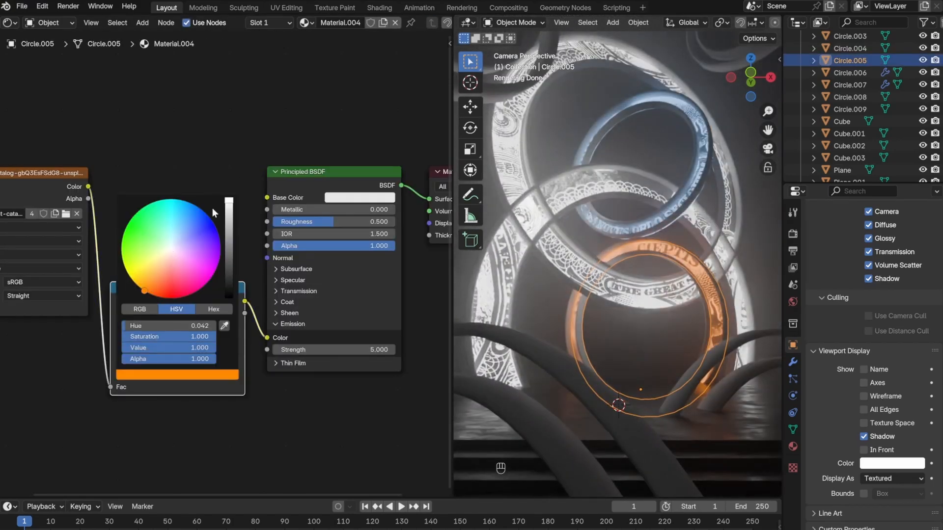